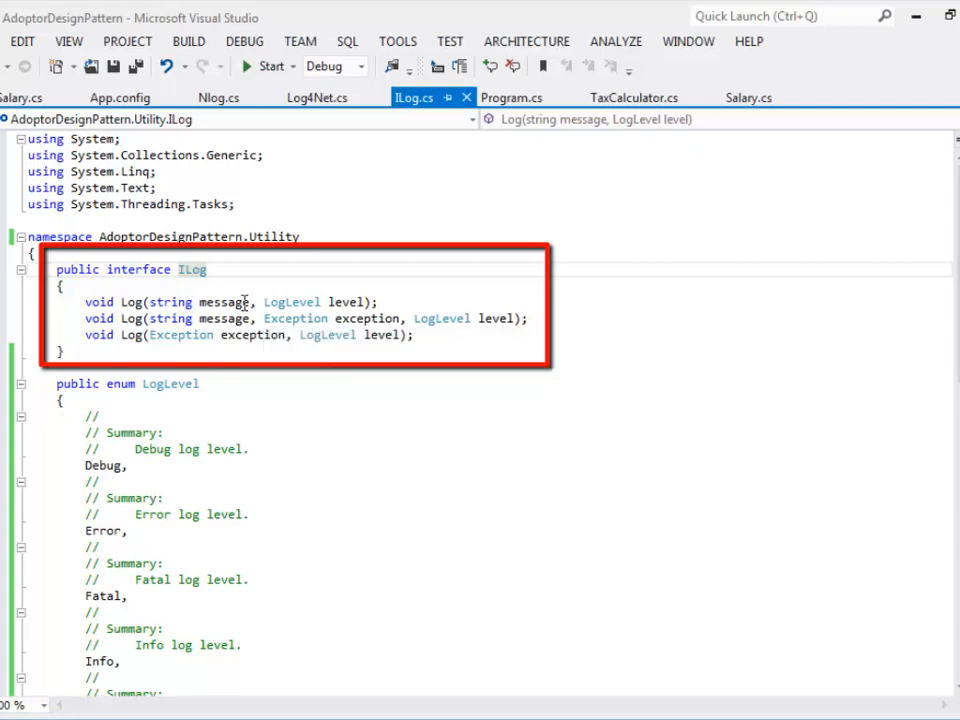
pyautogui.moveTo(365, 301)
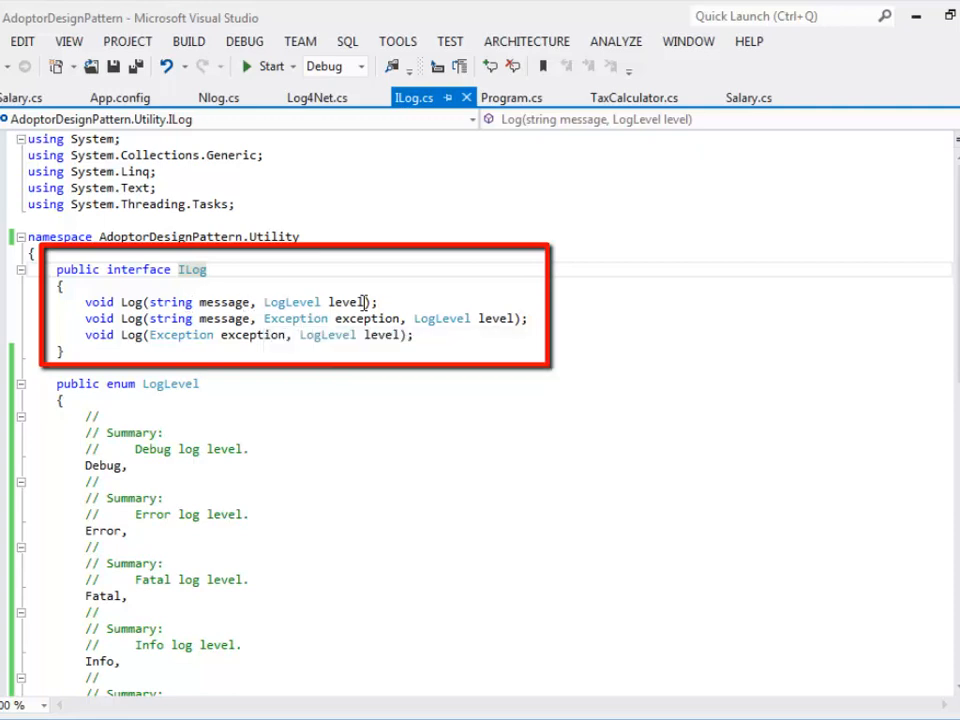
pyautogui.moveTo(128, 318)
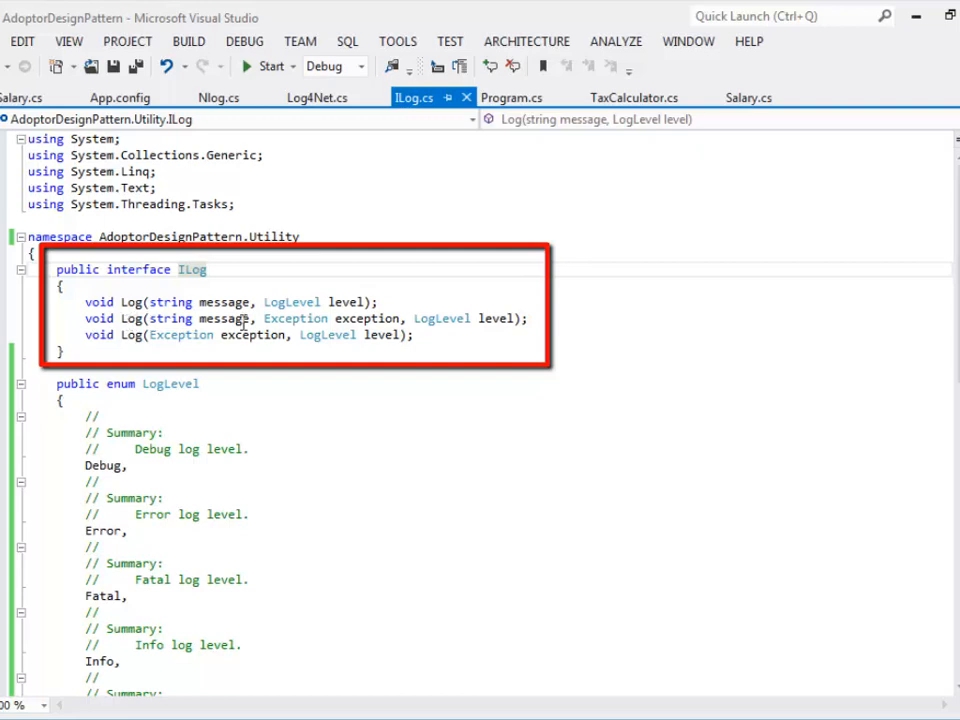
pyautogui.moveTo(355, 400)
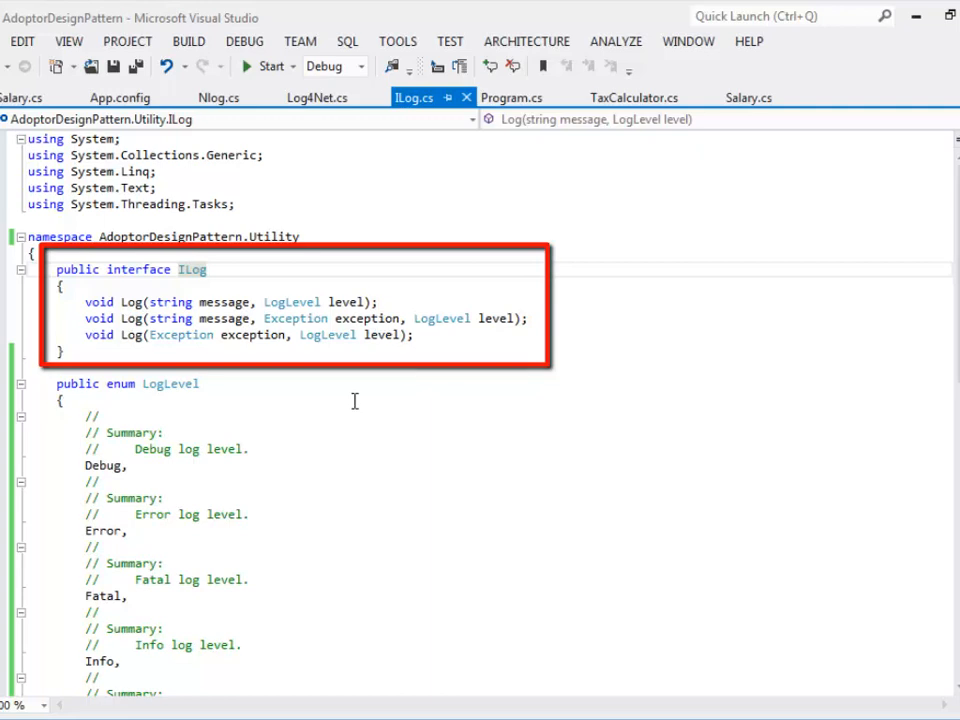
# - Scroll through the code and bring up the CustomNlog class in Nlog.cs
pyautogui.scroll(-3)
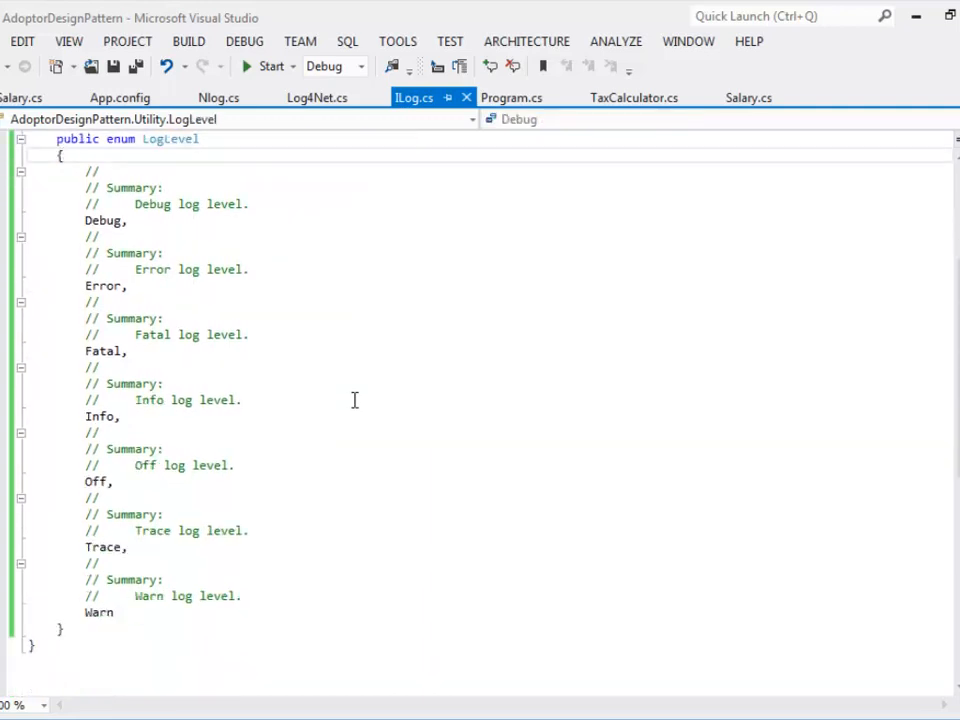
pyautogui.scroll(3)
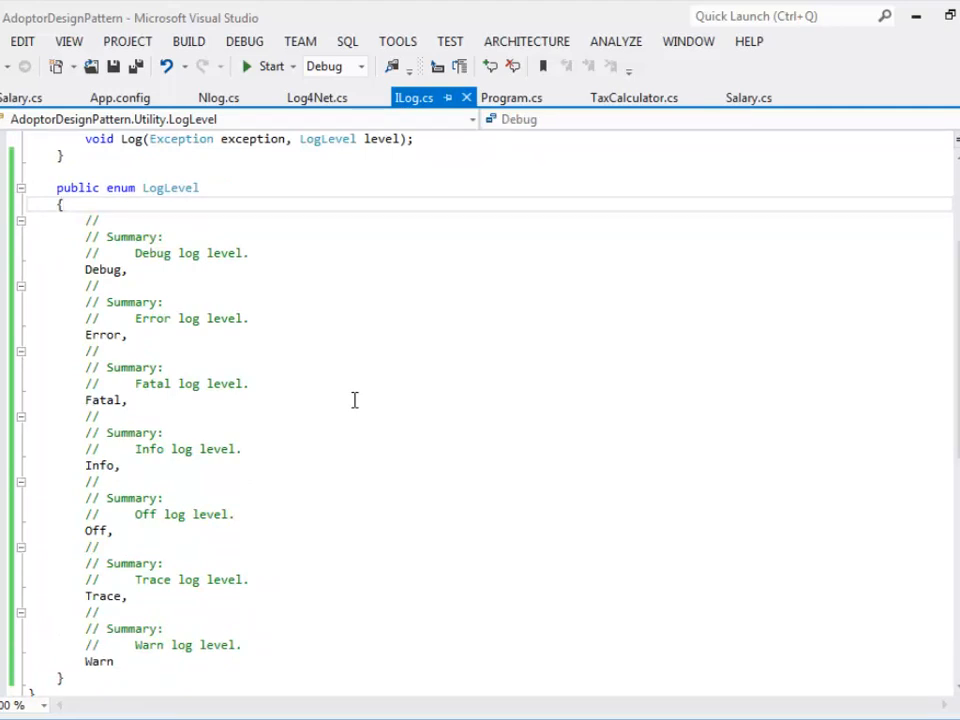
pyautogui.click(62, 204)
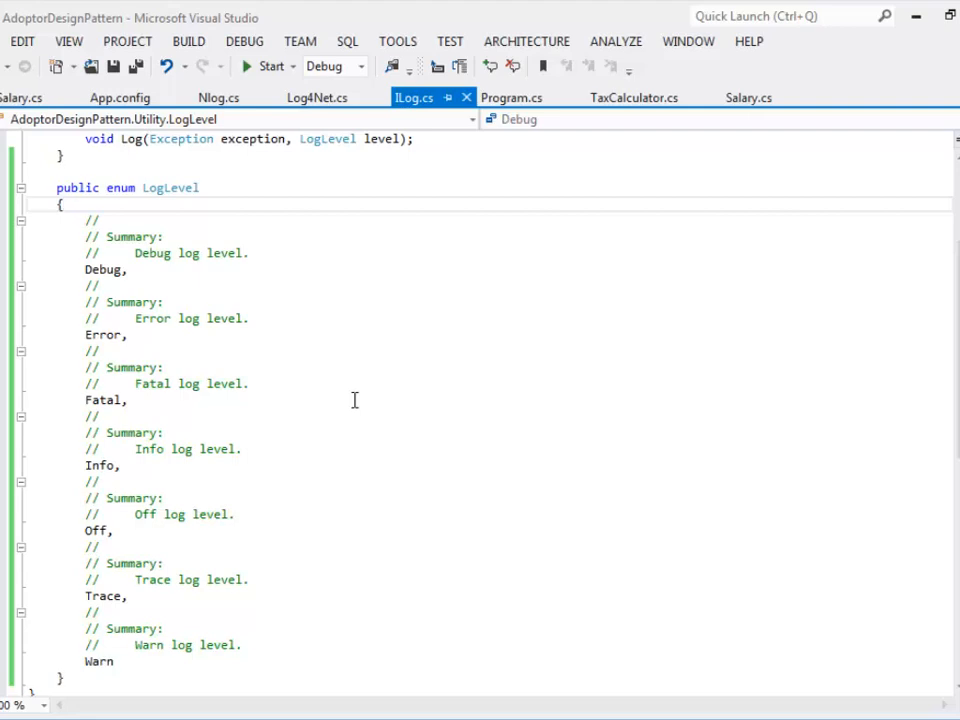
pyautogui.scroll(3)
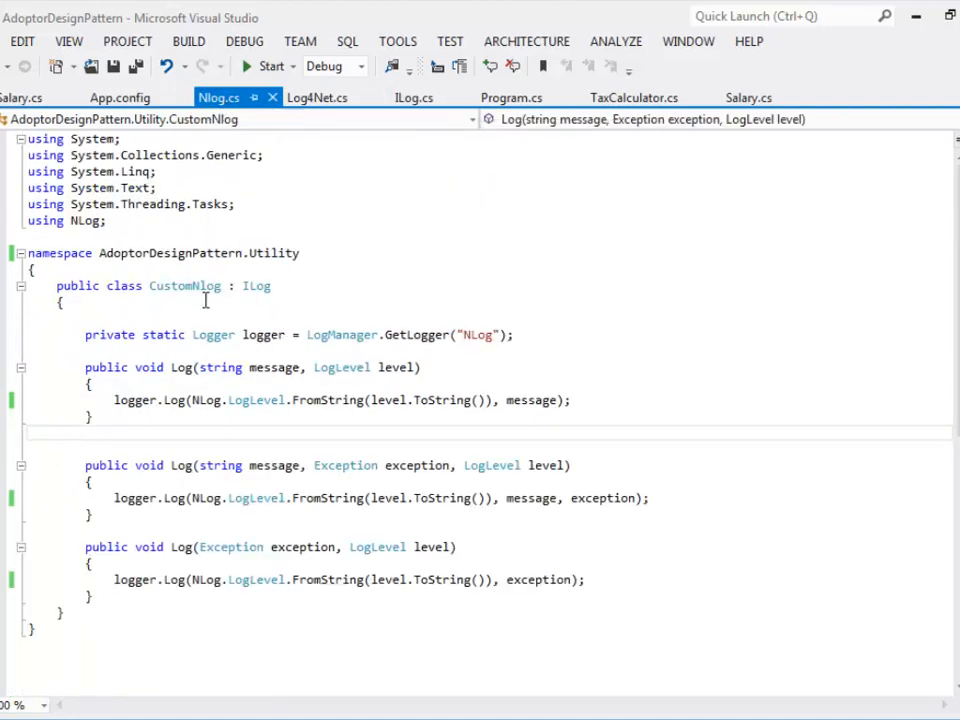
pyautogui.moveTo(208, 289)
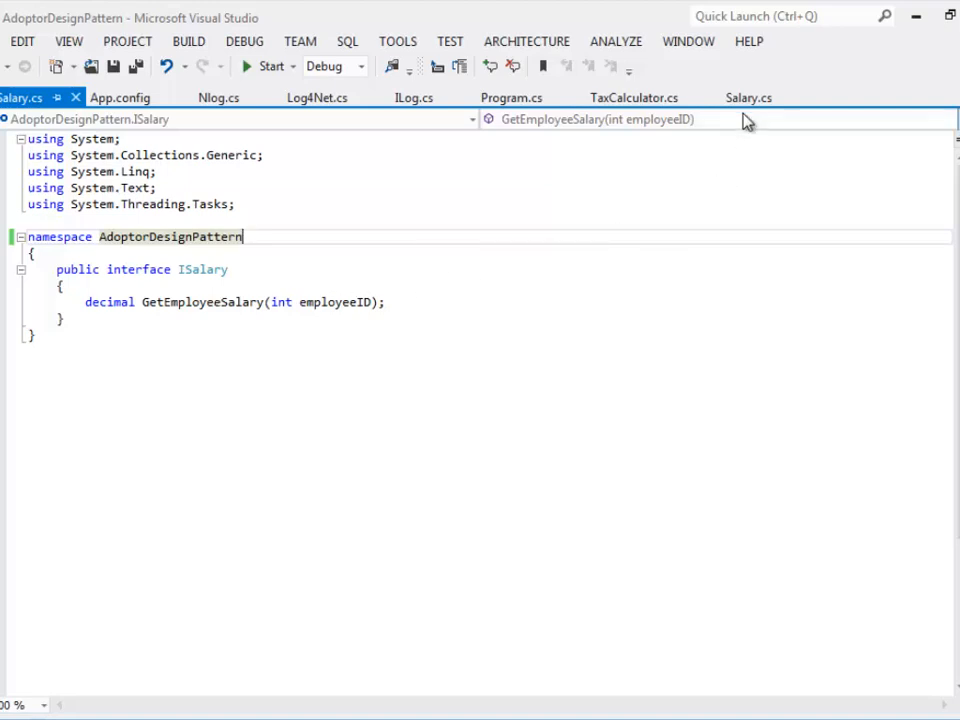
# - Switch to Salary.cs to review GetEmployeeSalary and its 400000 warning check
pyautogui.click(748, 97)
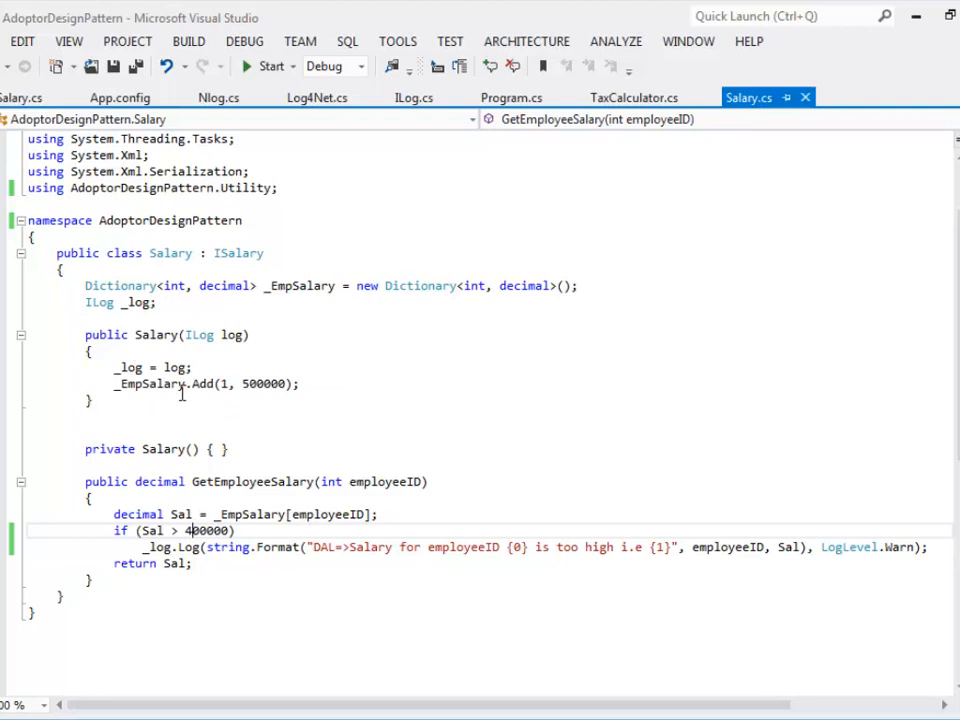
pyautogui.moveTo(270, 383)
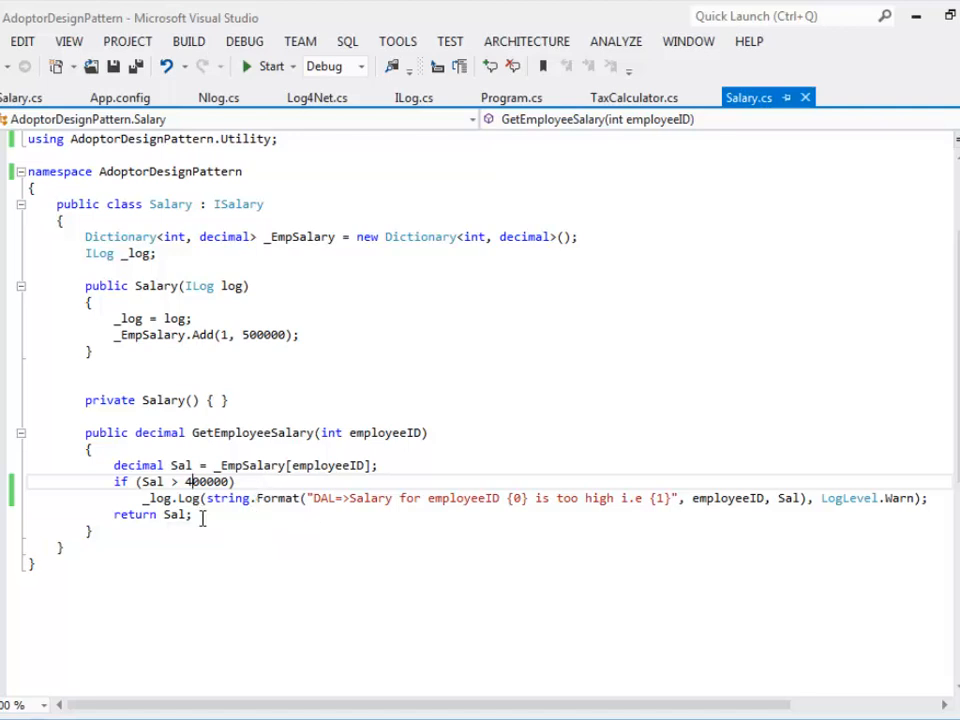
# - Switch to TaxCalculator.cs to review CalculateEmployeeTax, its 400000 warning and 30% tax
pyautogui.click(635, 97)
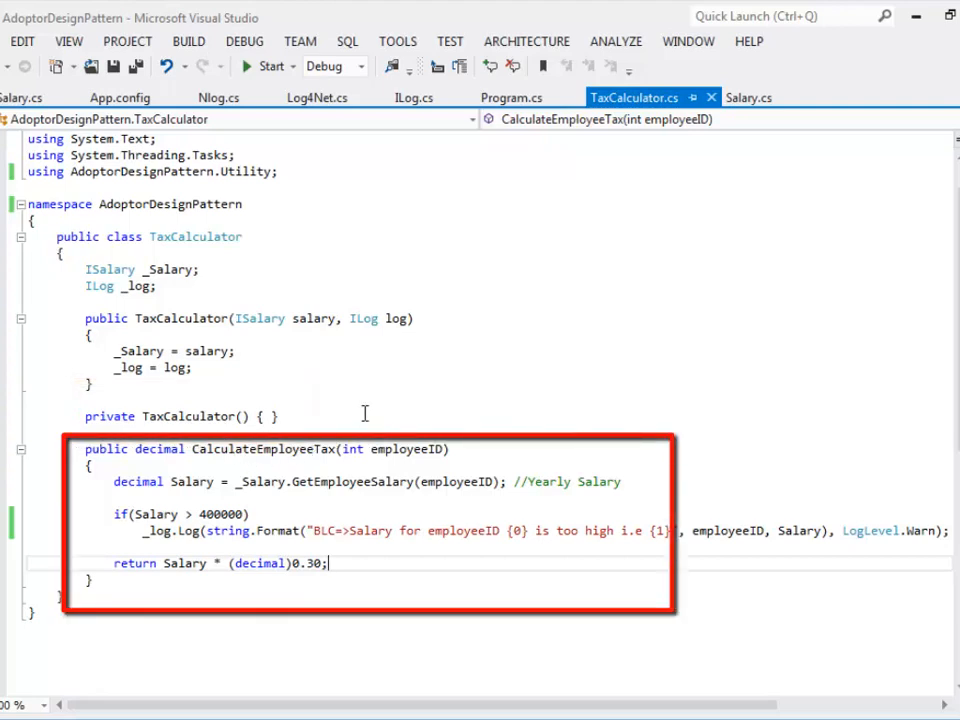
pyautogui.moveTo(275, 497)
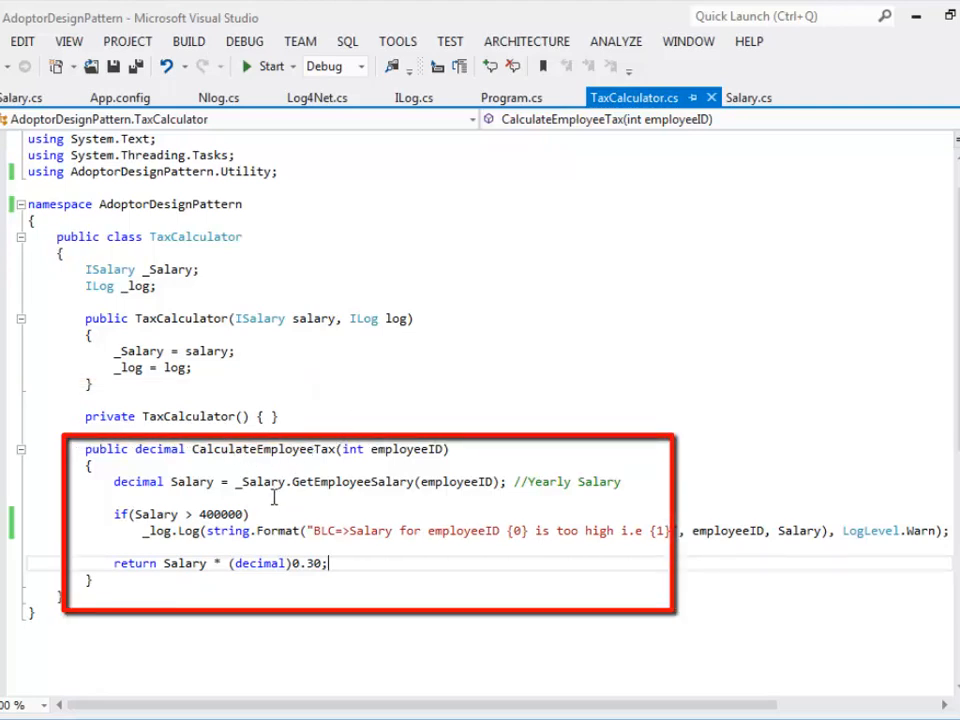
pyautogui.moveTo(262, 481)
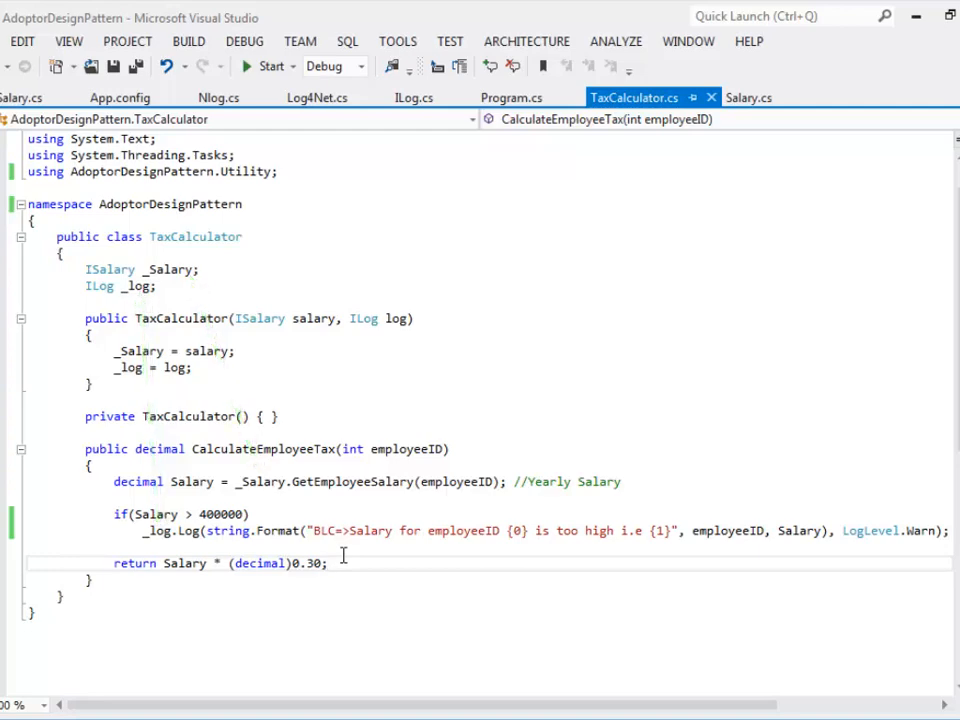
pyautogui.click(119, 97)
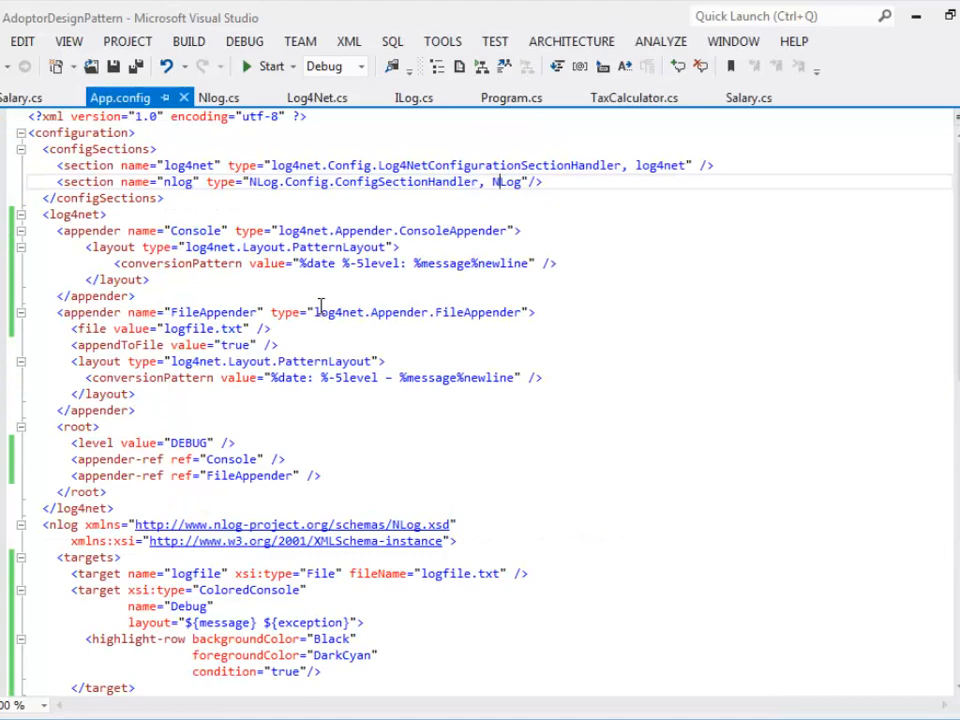
pyautogui.scroll(-3)
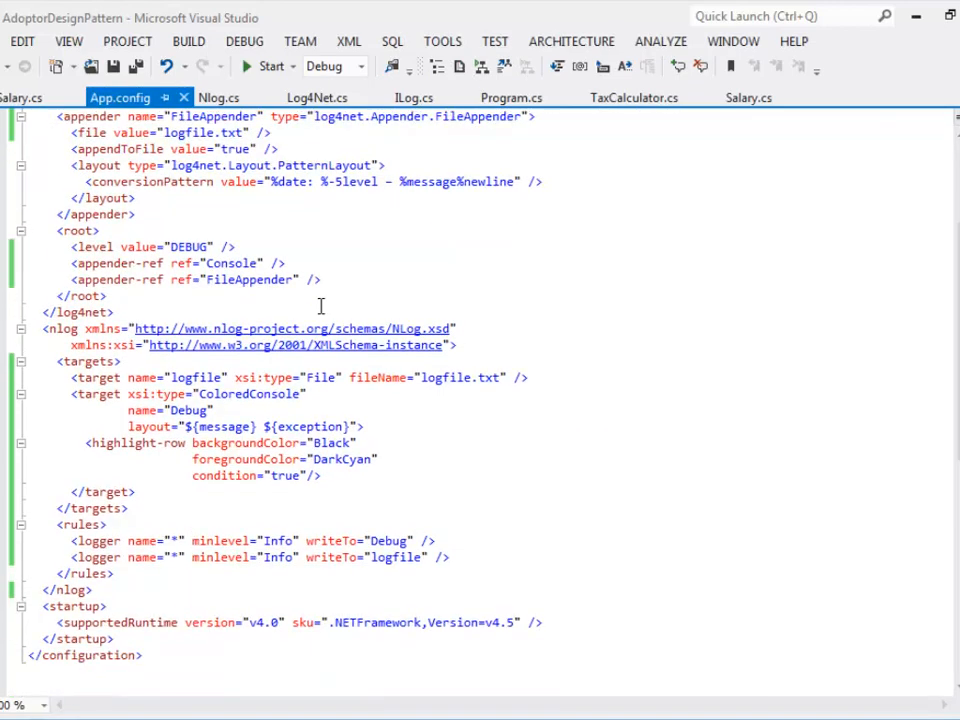
pyautogui.scroll(3)
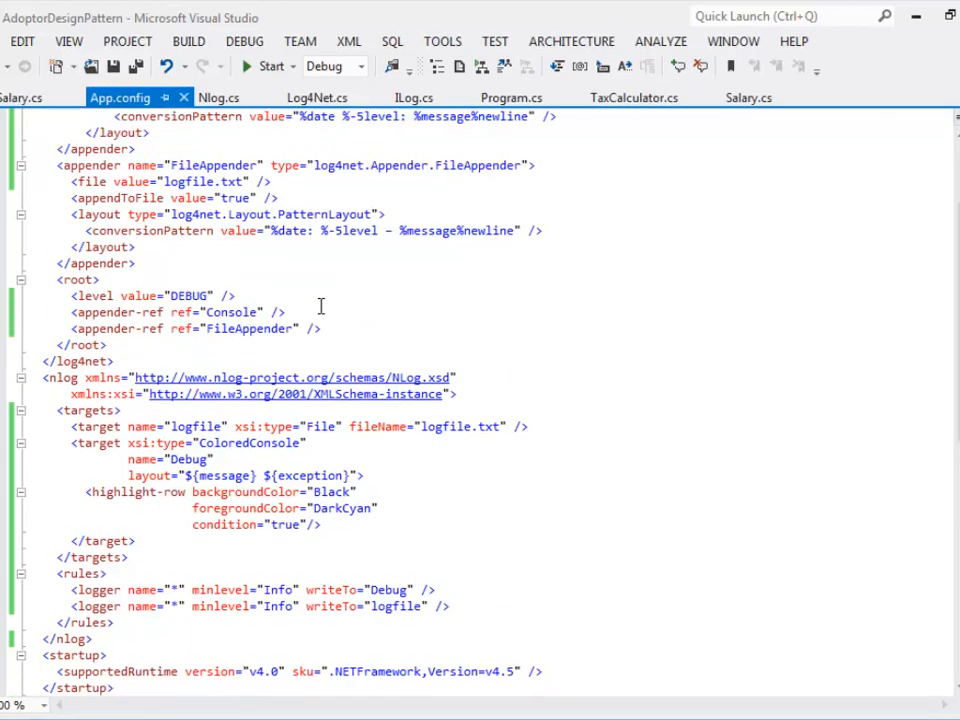
pyautogui.scroll(3)
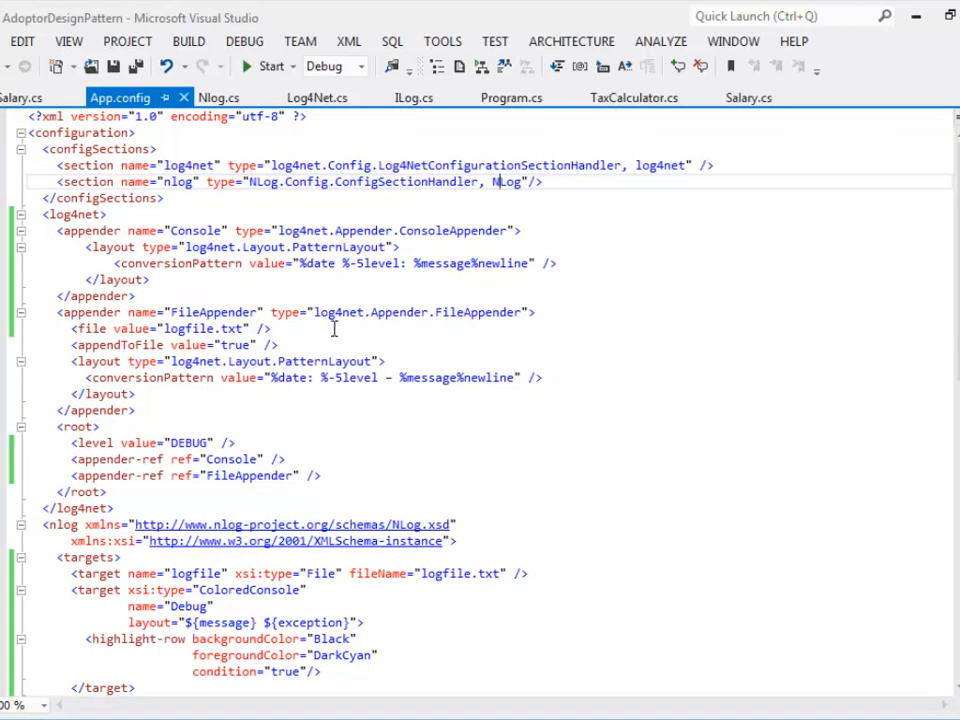
pyautogui.scroll(-3)
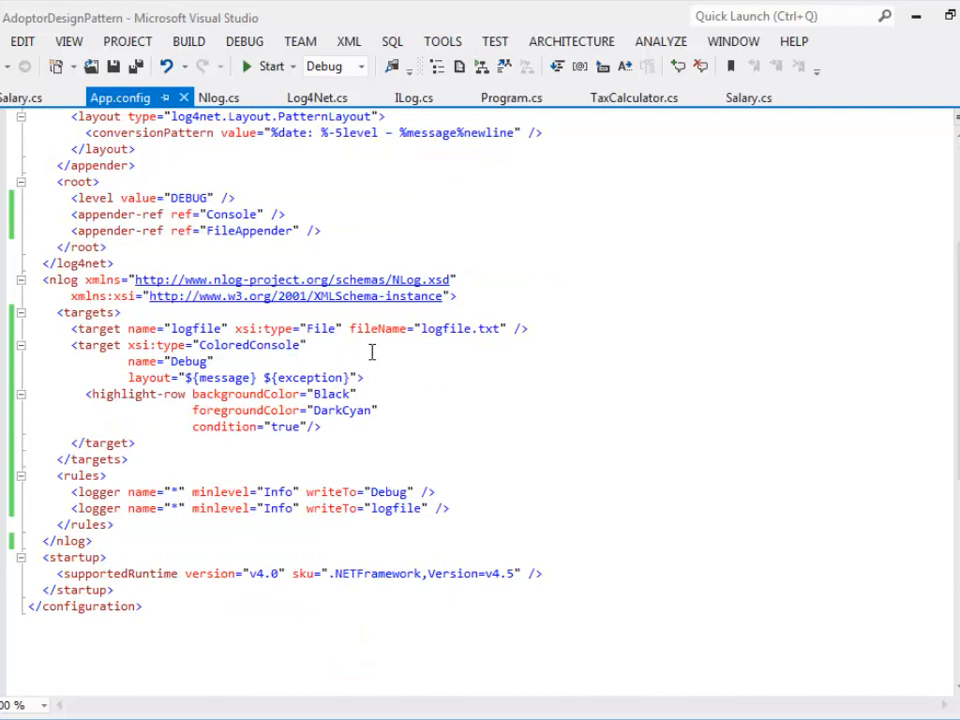
pyautogui.click(547, 97)
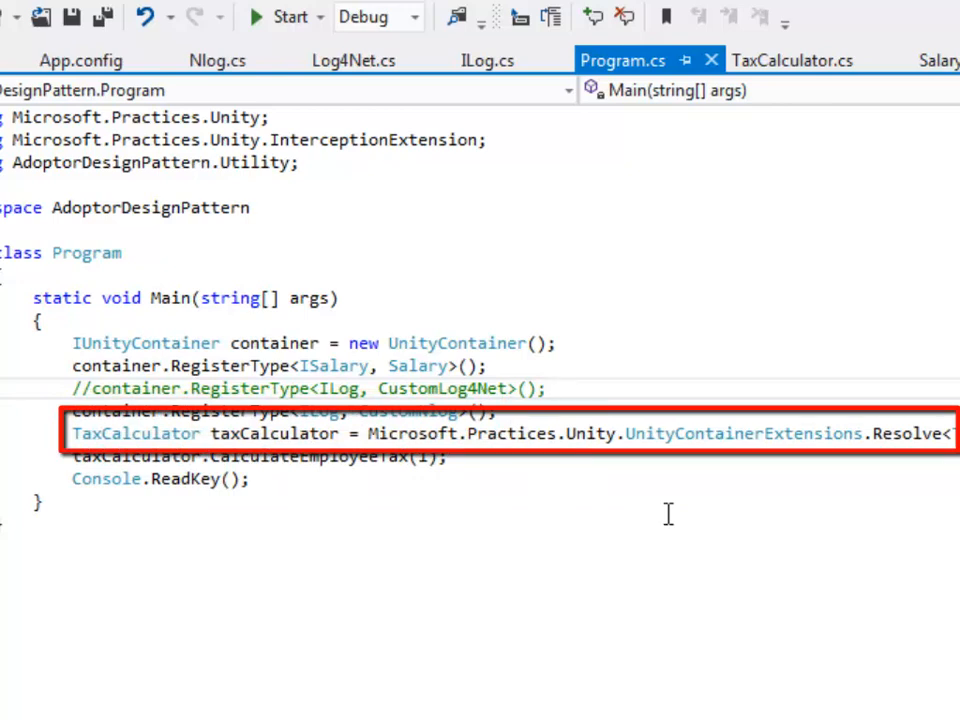
# - Place the cursor on the ILog RegisterType lines in Program.cs Main
pyautogui.click(548, 388)
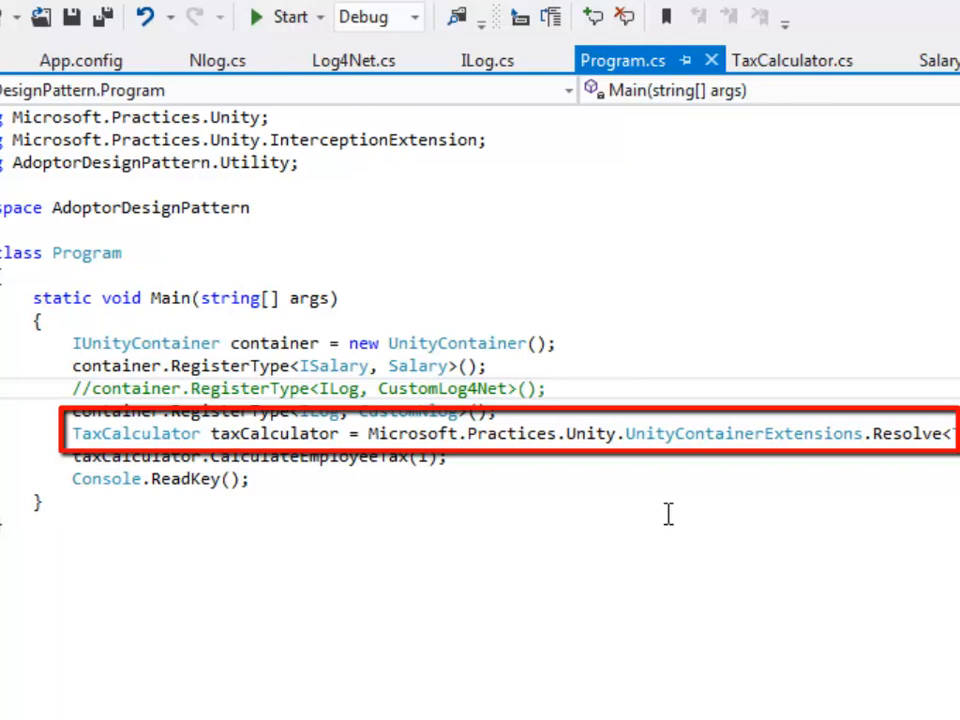
pyautogui.click(548, 388)
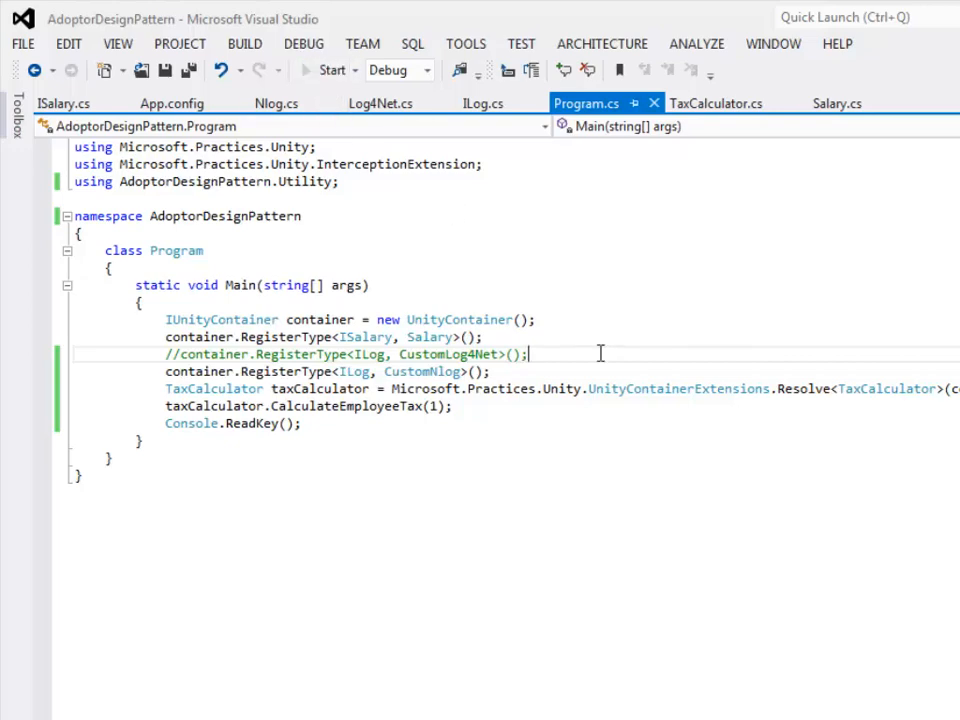
# - Run the NLog build, then close logfile.txt after checking both salary warnings
pyautogui.click(330, 70)
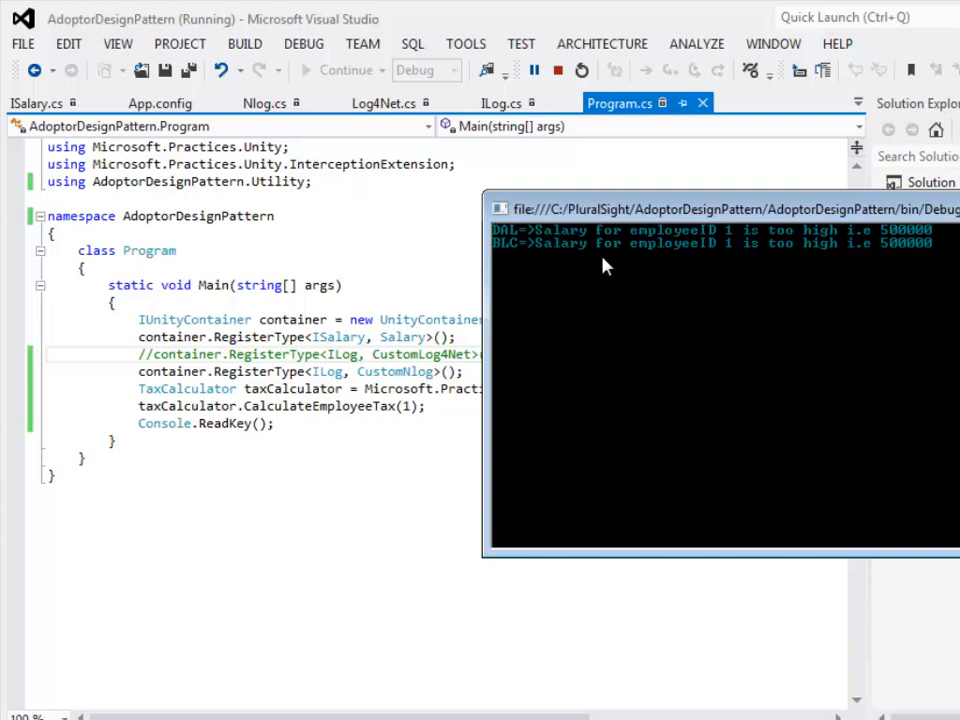
pyautogui.moveTo(505, 253)
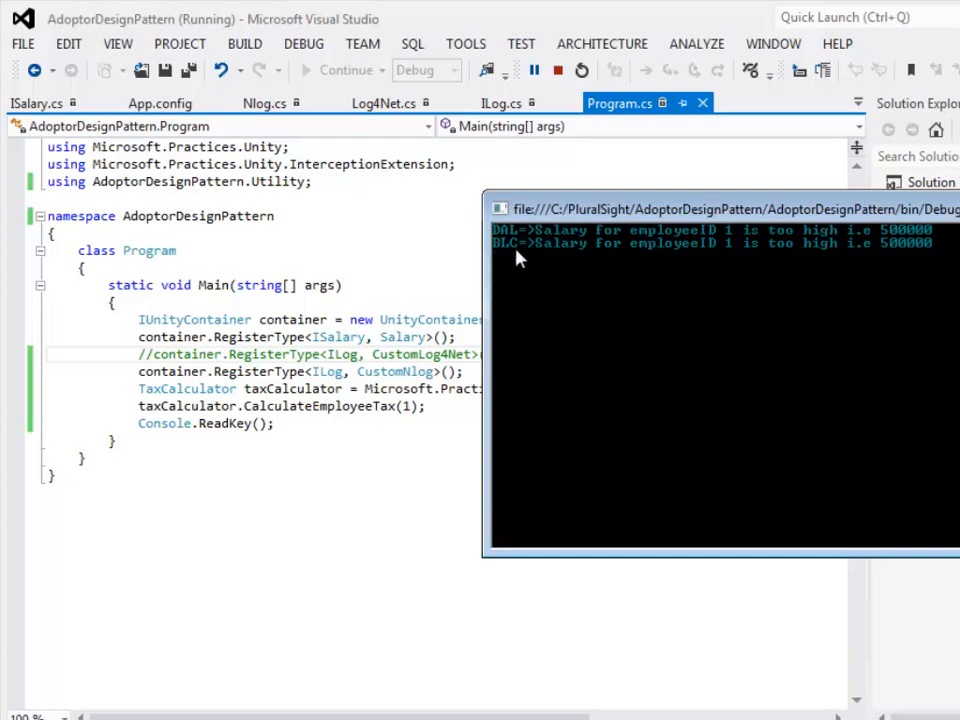
pyautogui.moveTo(675, 222)
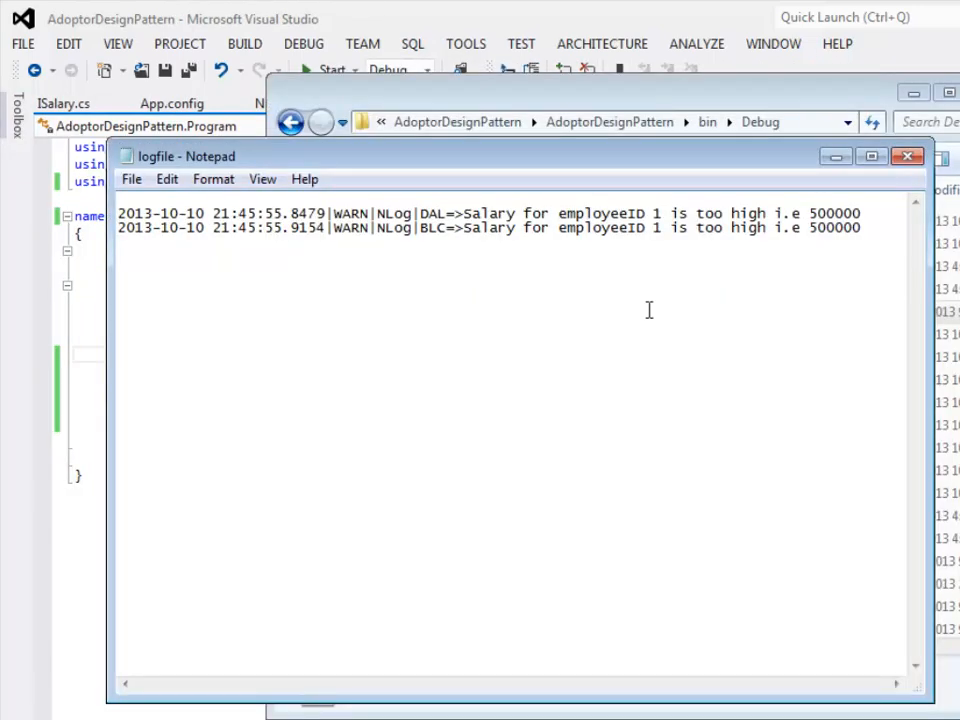
pyautogui.click(906, 156)
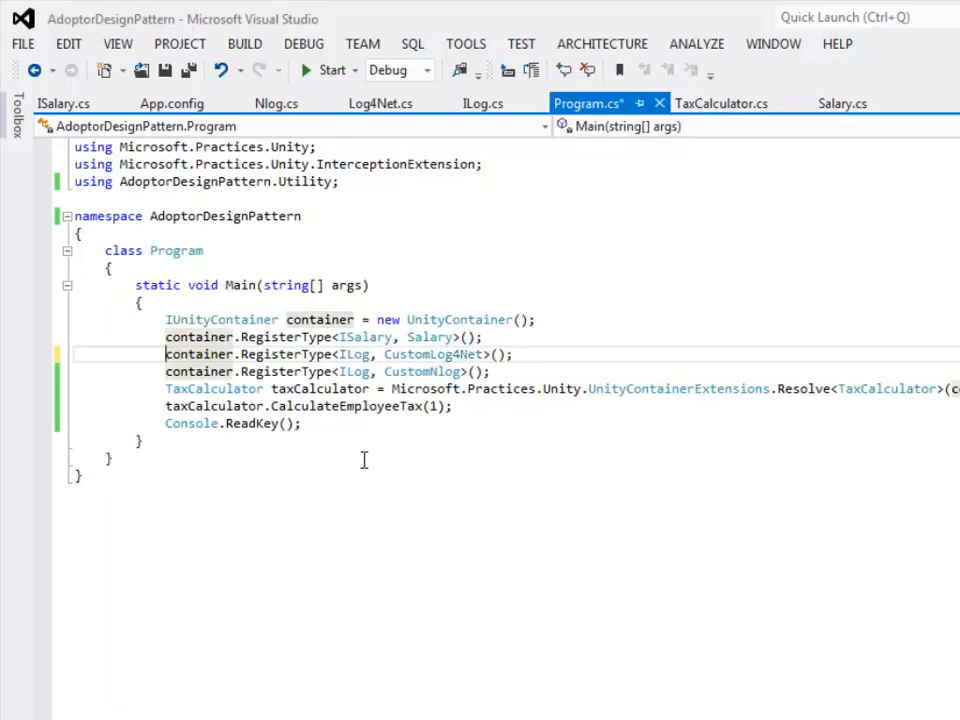
# - Comment out the CustomNlog RegisterType line with '//' to activate log4net
pyautogui.write('/')
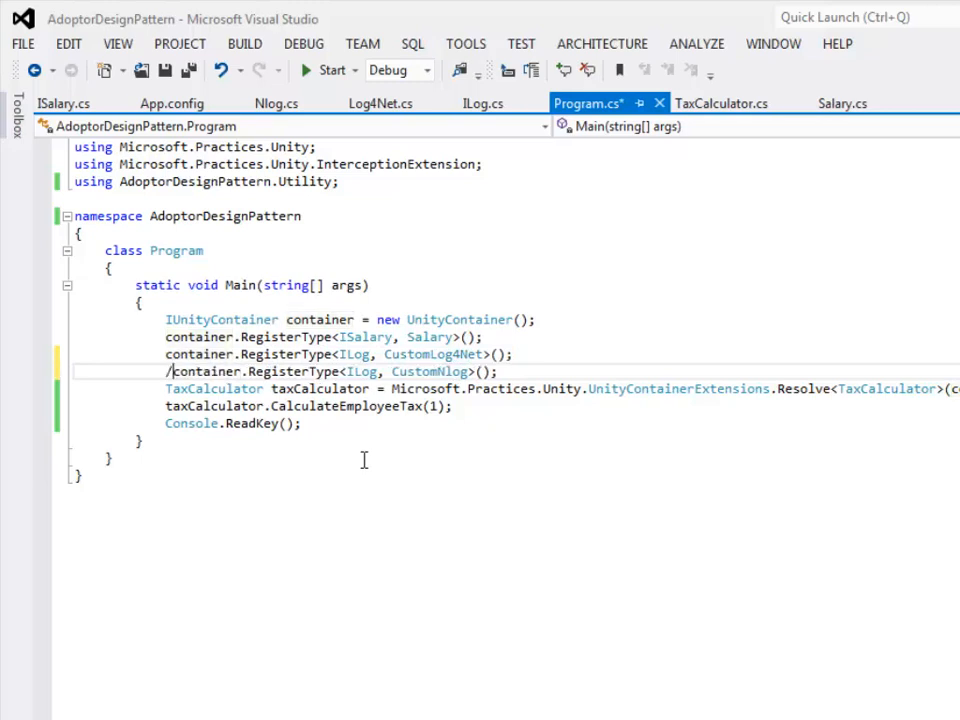
pyautogui.write('/')
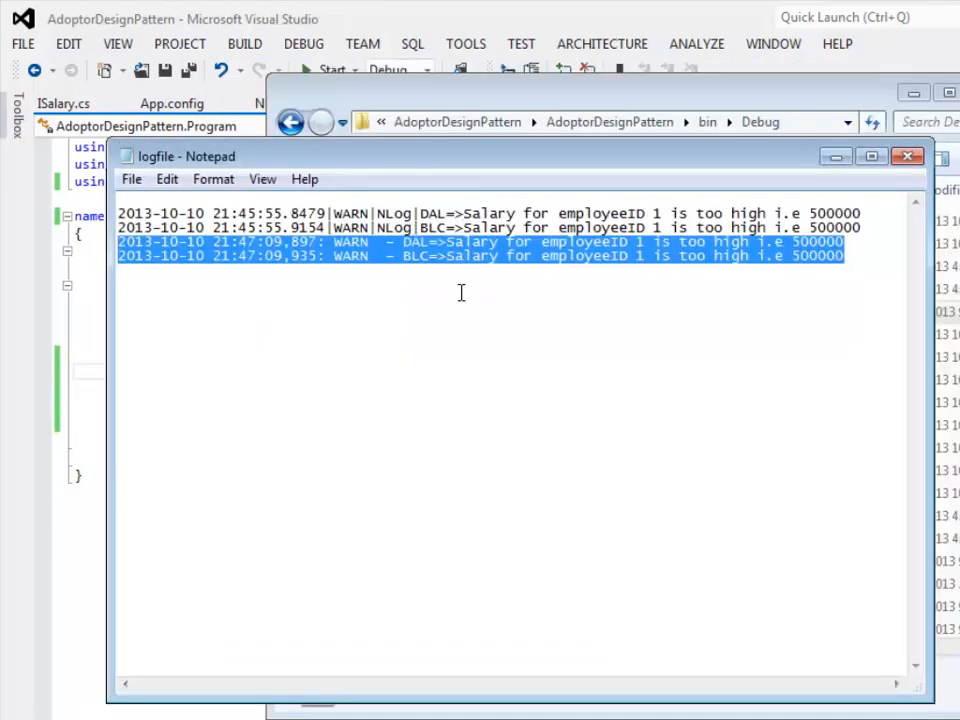
pyautogui.moveTo(420, 262)
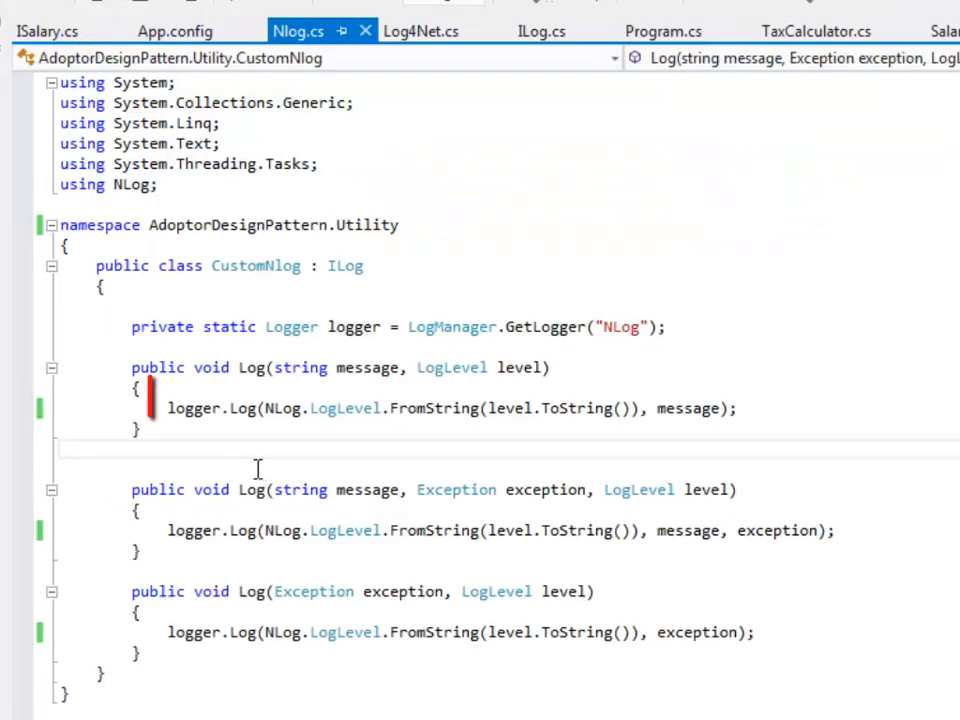
pyautogui.moveTo(195, 408)
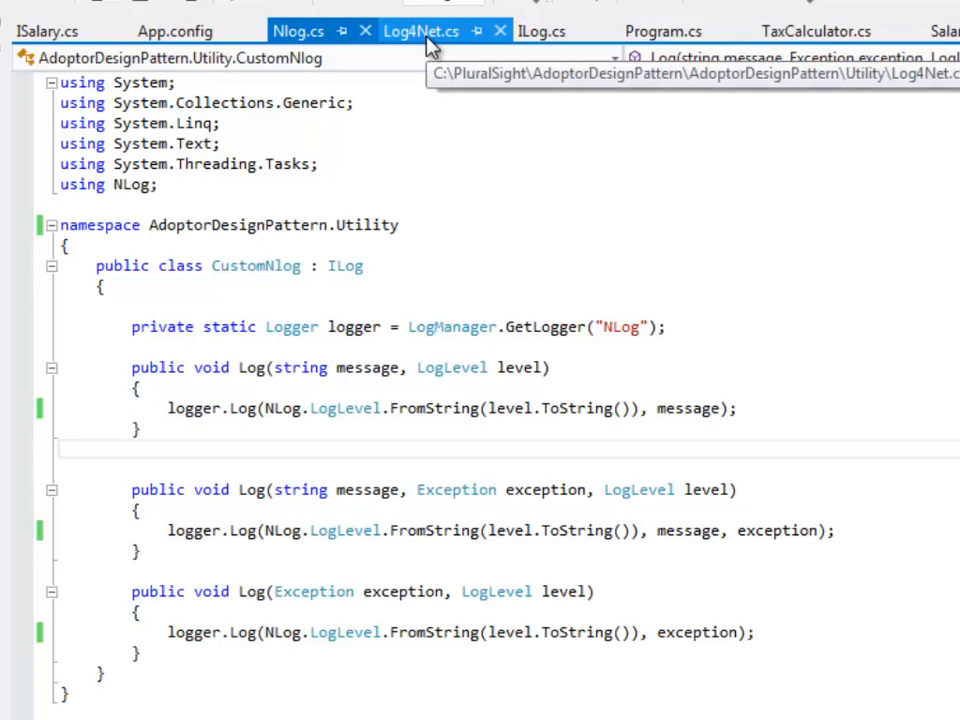
# - Open Log4Net.cs and point at the log.Debug call in the LogLevel switch
pyautogui.click(421, 30)
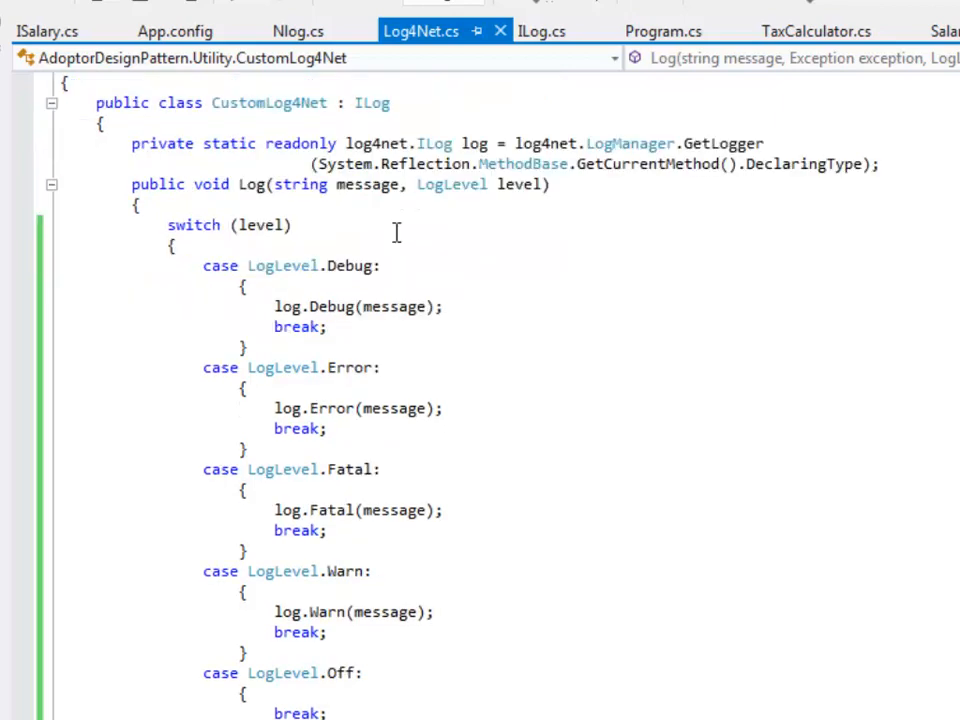
pyautogui.moveTo(458, 197)
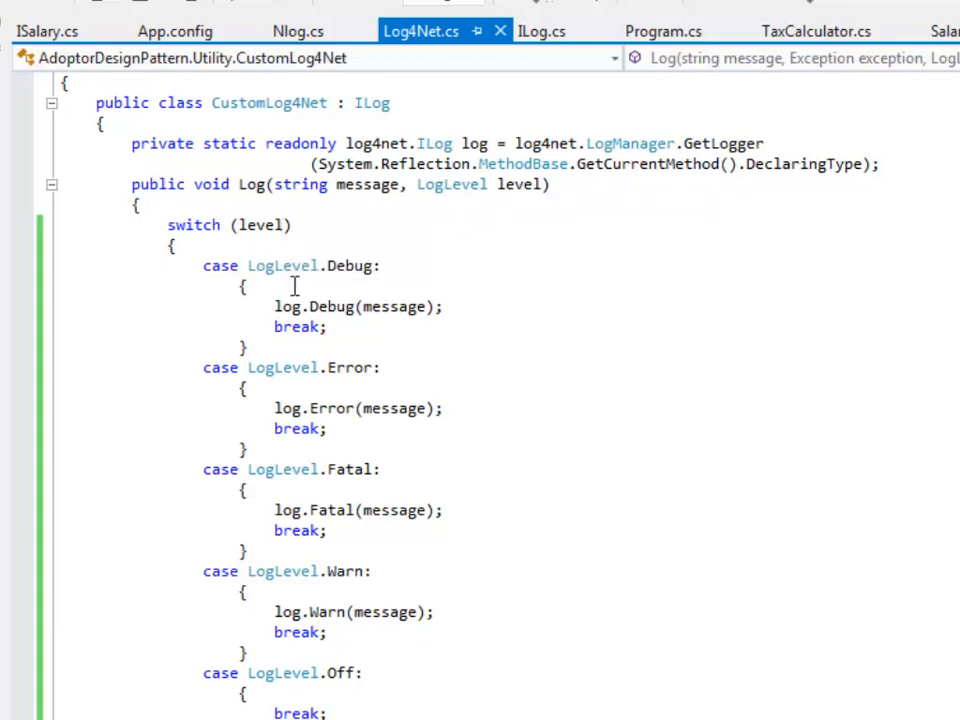
pyautogui.click(330, 306)
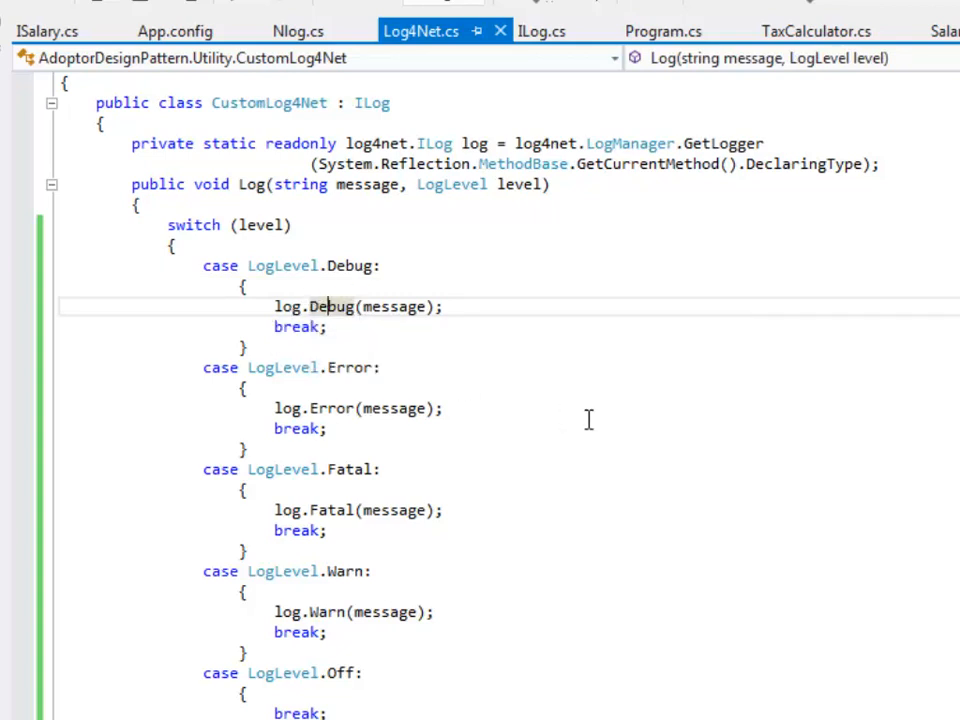
pyautogui.moveTo(547, 416)
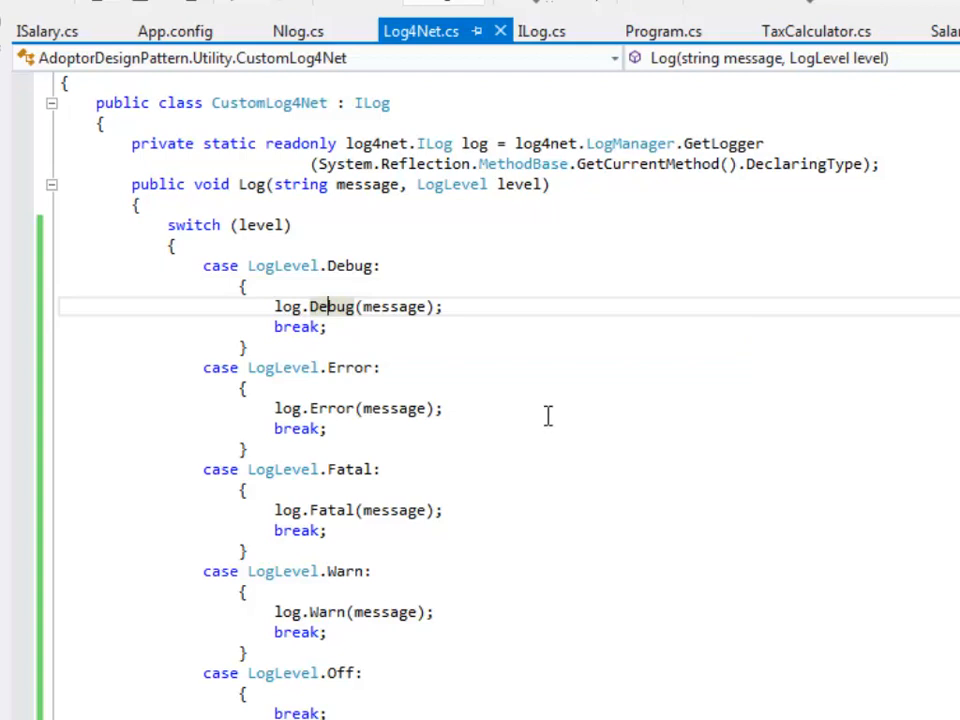